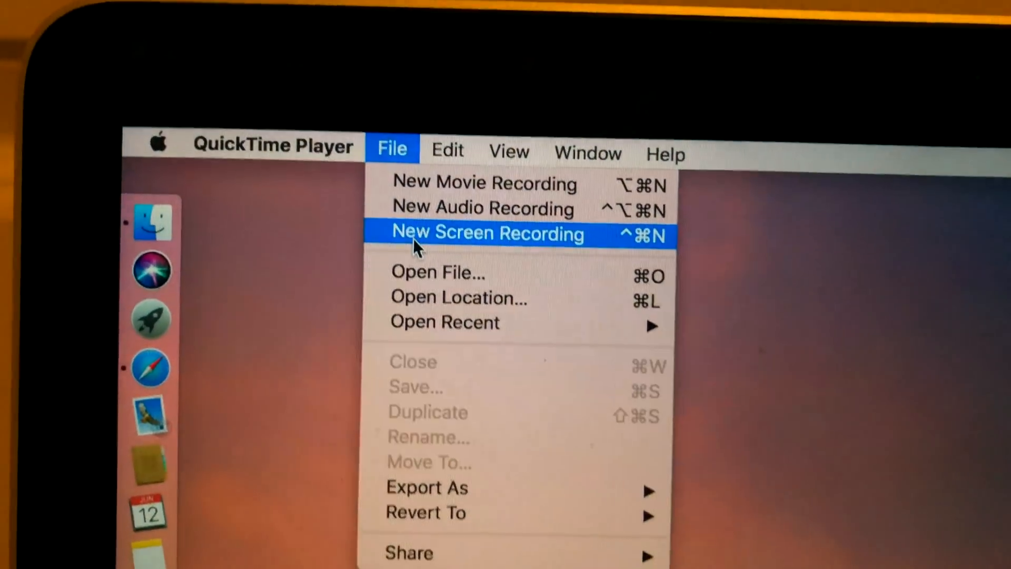
# Step: Start a new Screen Recording session from QuickTime Player's File menu
pyautogui.click(488, 234)
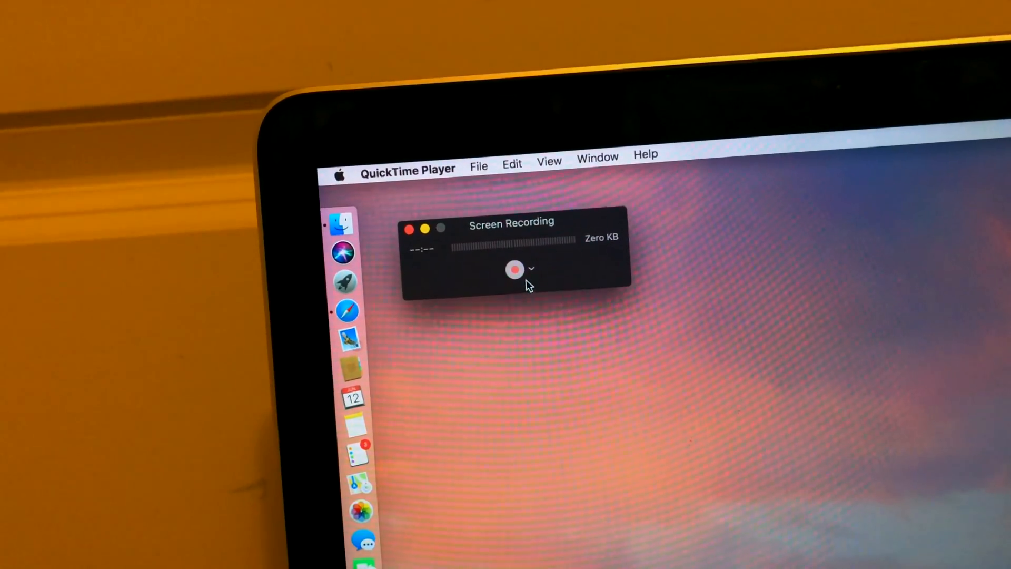
# Step: Begin recording the entire desktop screen
pyautogui.click(514, 269)
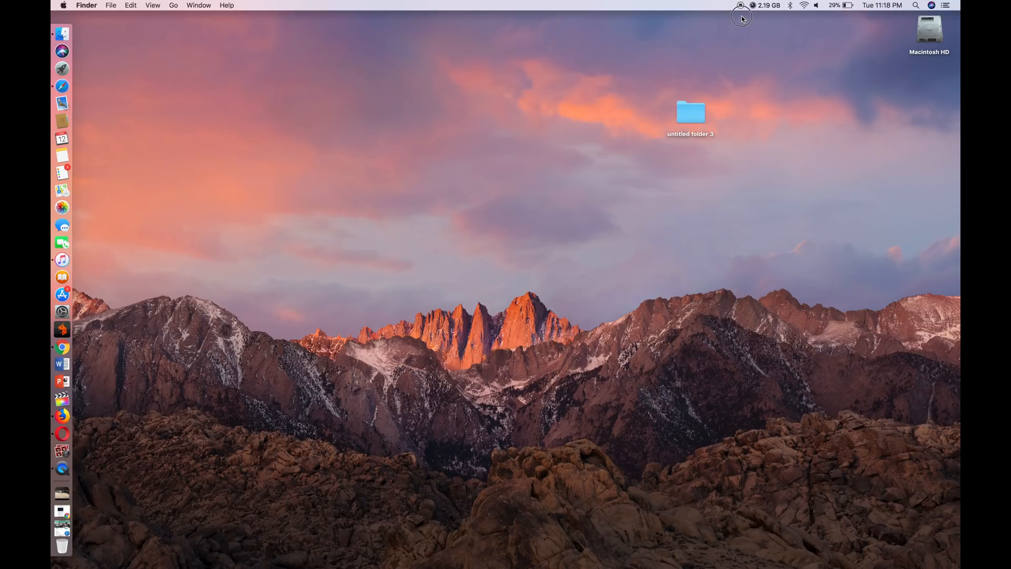
# Step: Show the App Store Updates page listing the two available updates
pyautogui.click(62, 295)
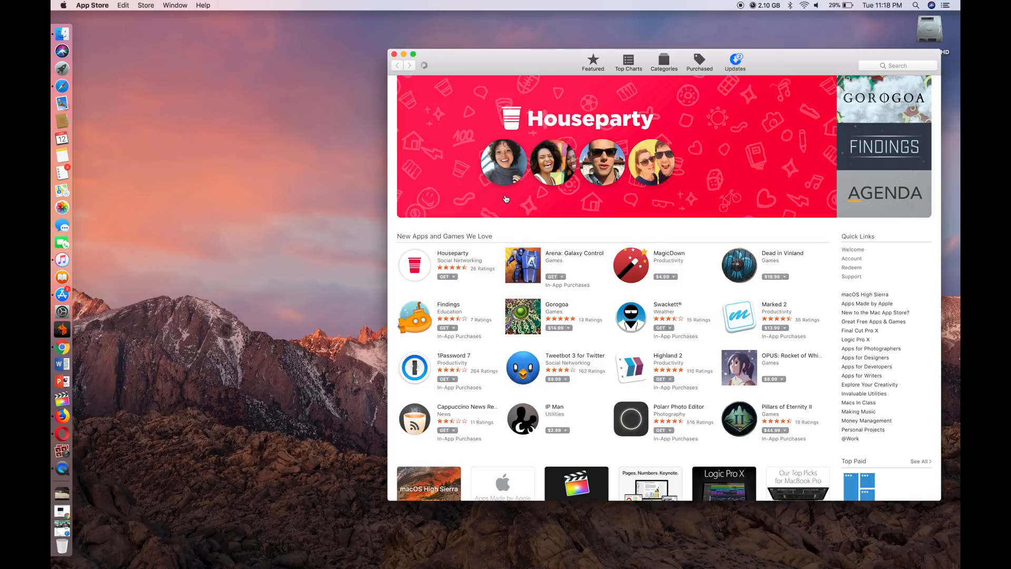
pyautogui.click(735, 62)
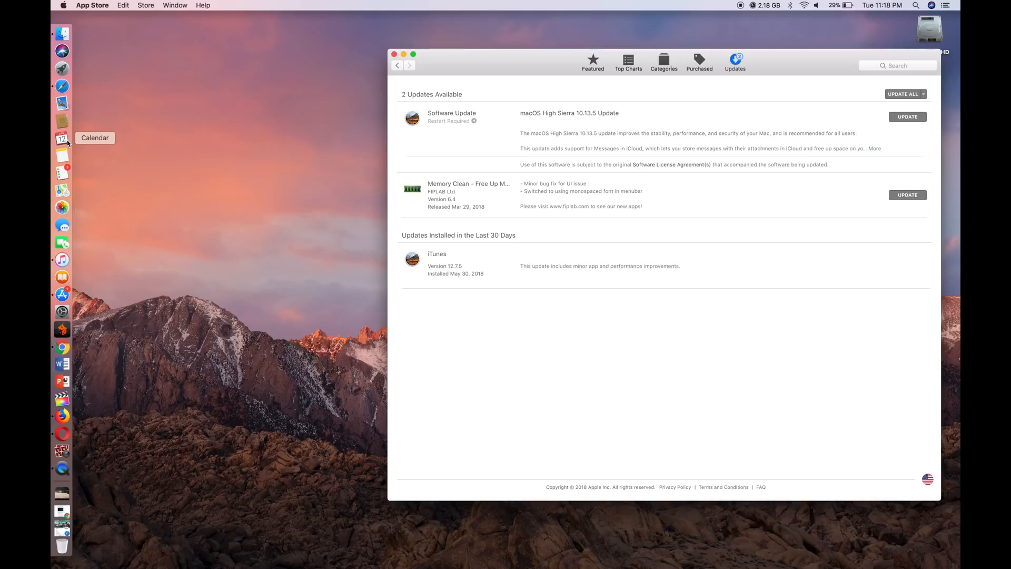
pyautogui.moveTo(82, 301)
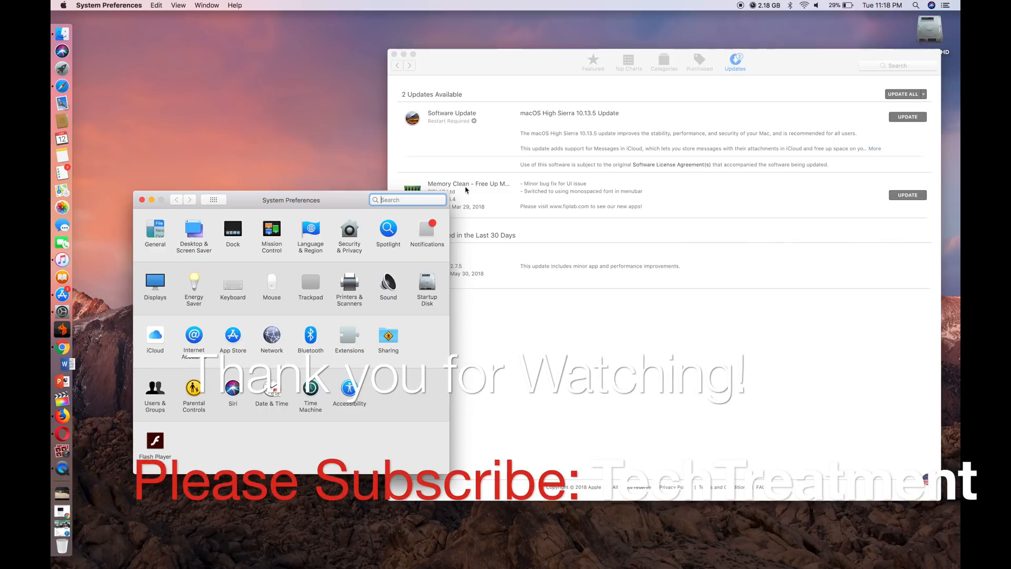
# Step: Launch Microsoft Word and create a new blank document, Document1
pyautogui.click(716, 259)
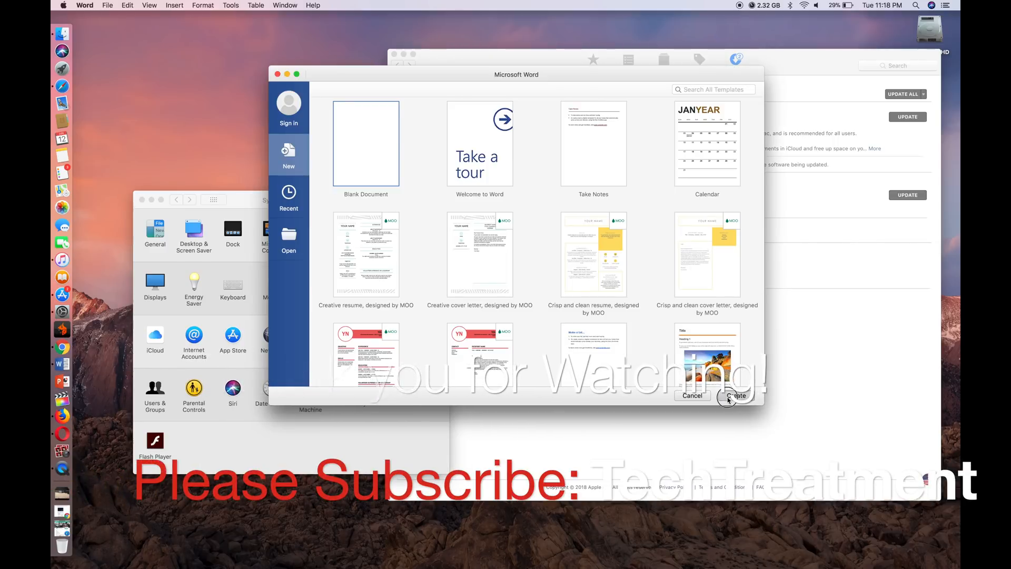
pyautogui.click(735, 395)
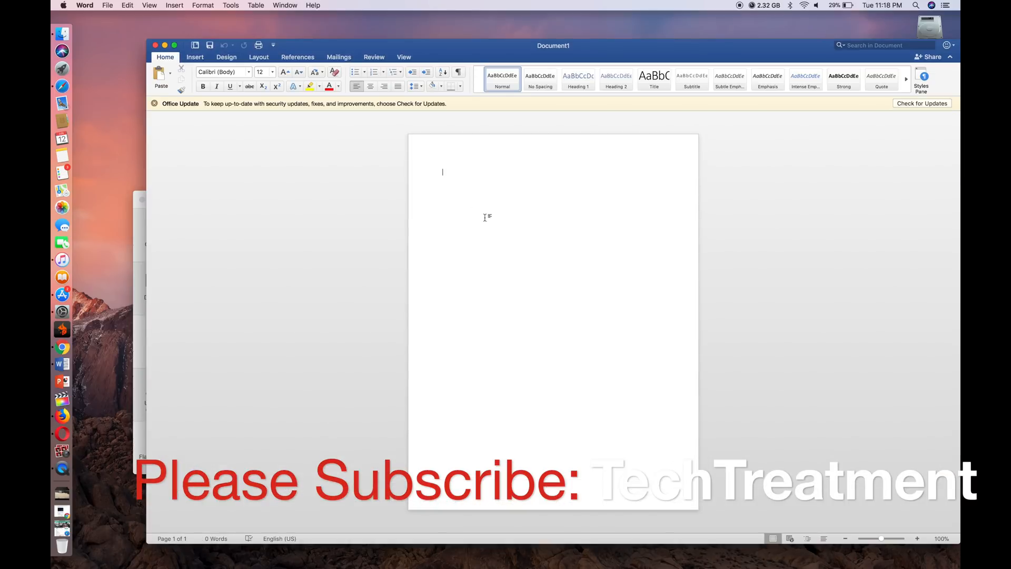